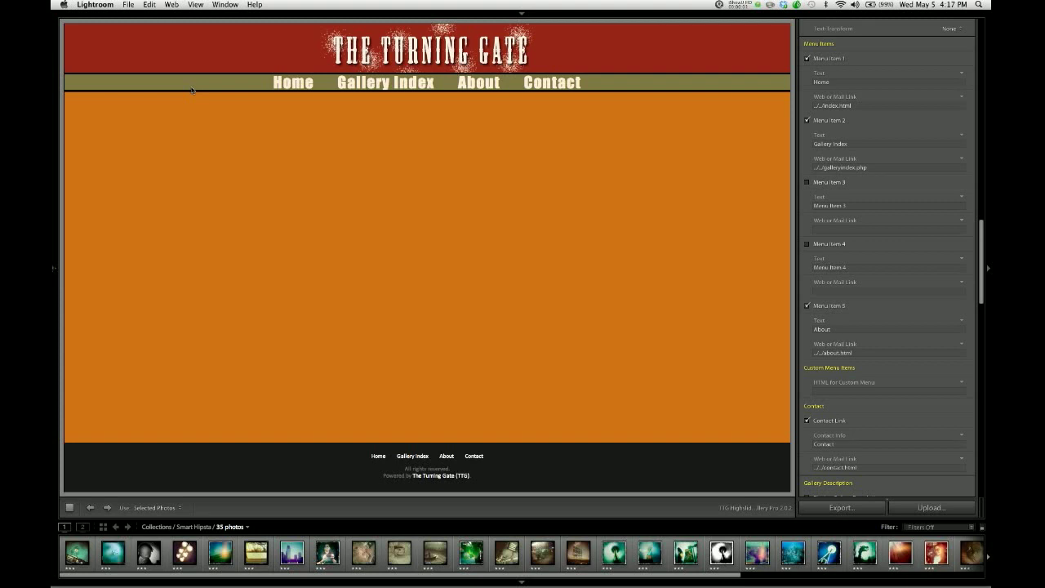
mouse_move(293, 82)
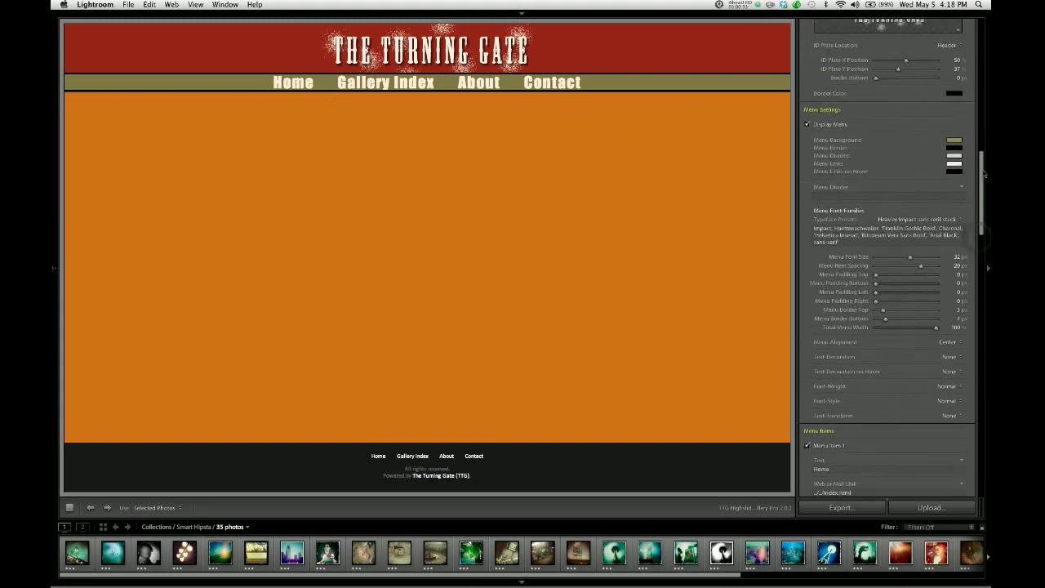
Scroll the right panel back up to the Menu Items section
scroll(down, 3)
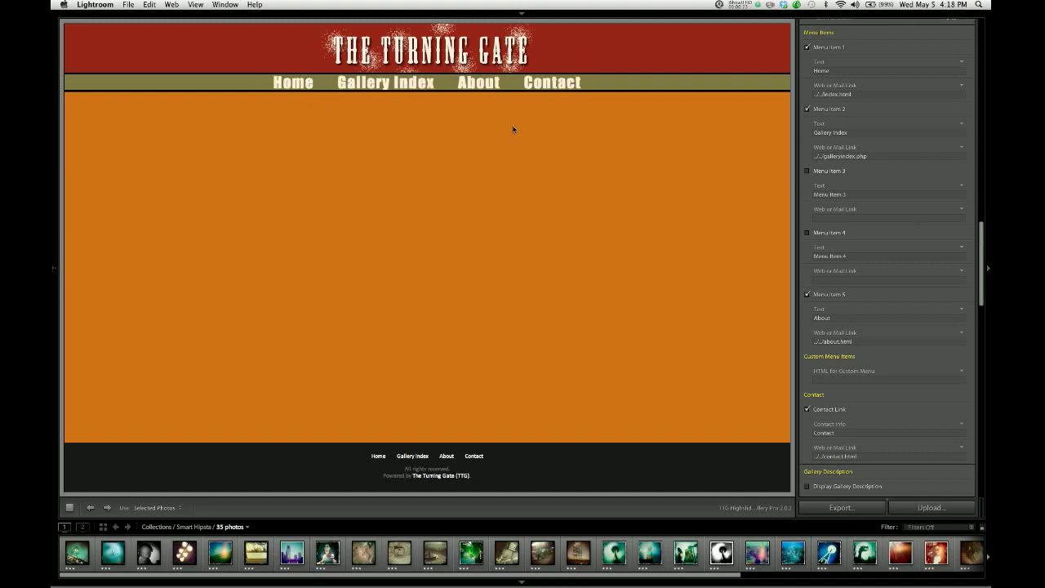
mouse_move(367, 154)
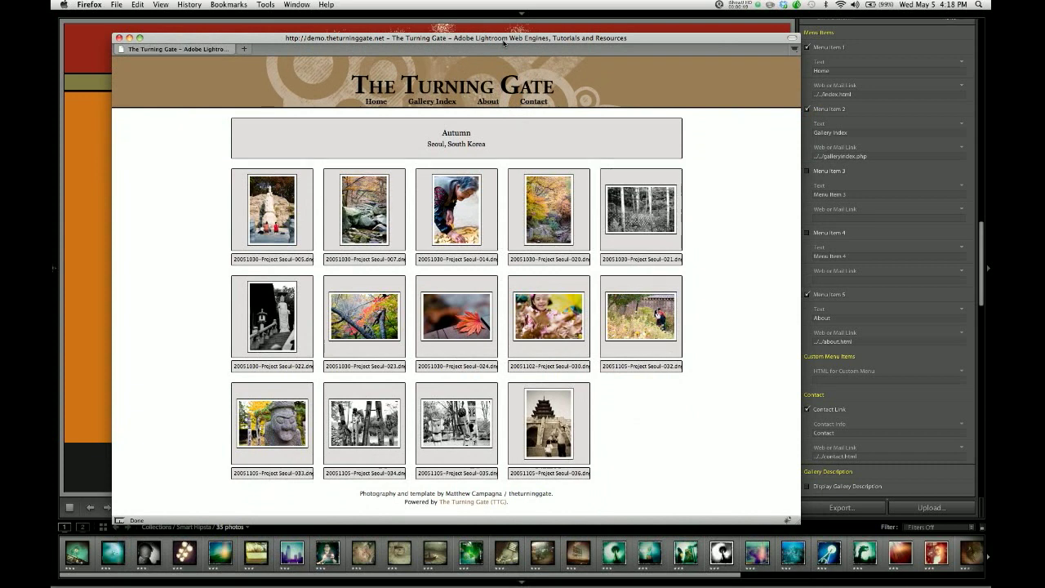
Visit the demo site's Home, Gallery Index, About and Contact pages in Firefox
click(371, 102)
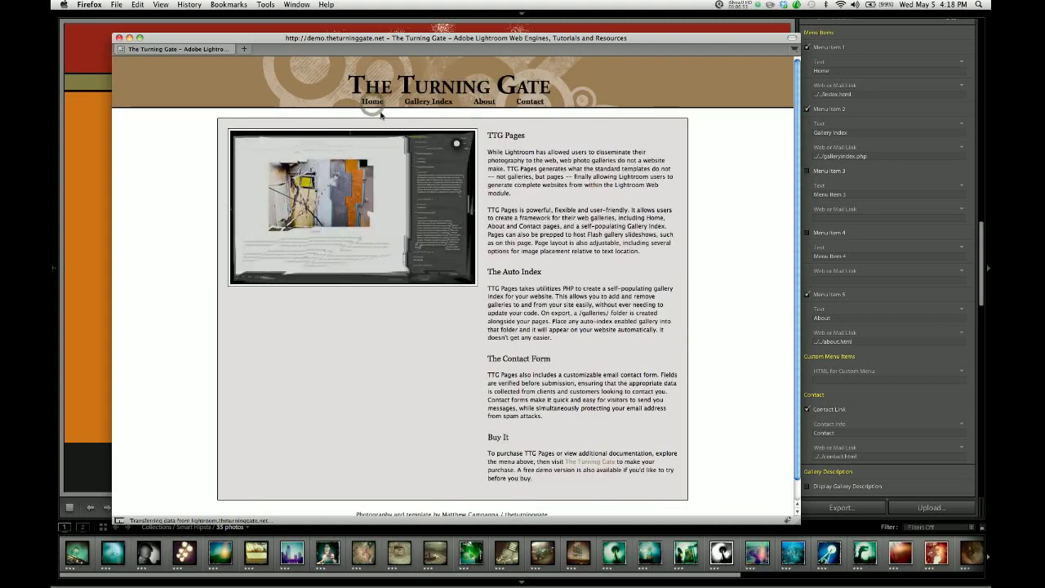
click(428, 101)
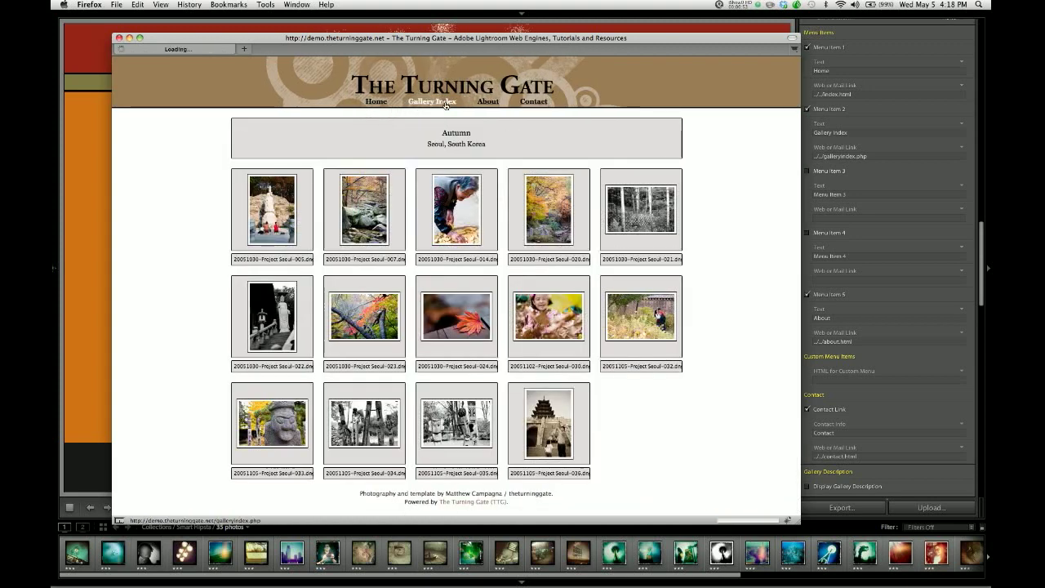
click(432, 101)
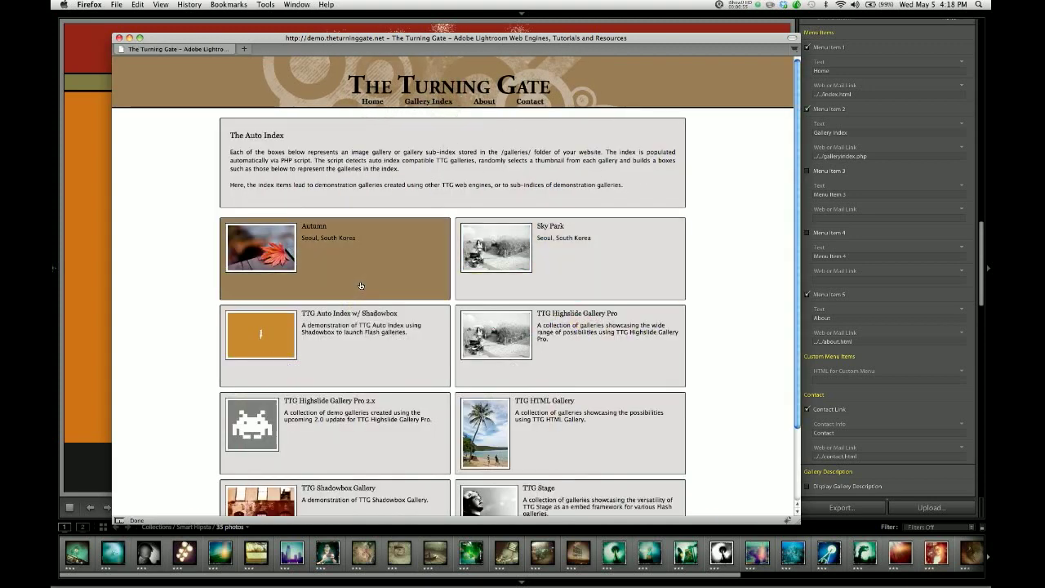
click(483, 101)
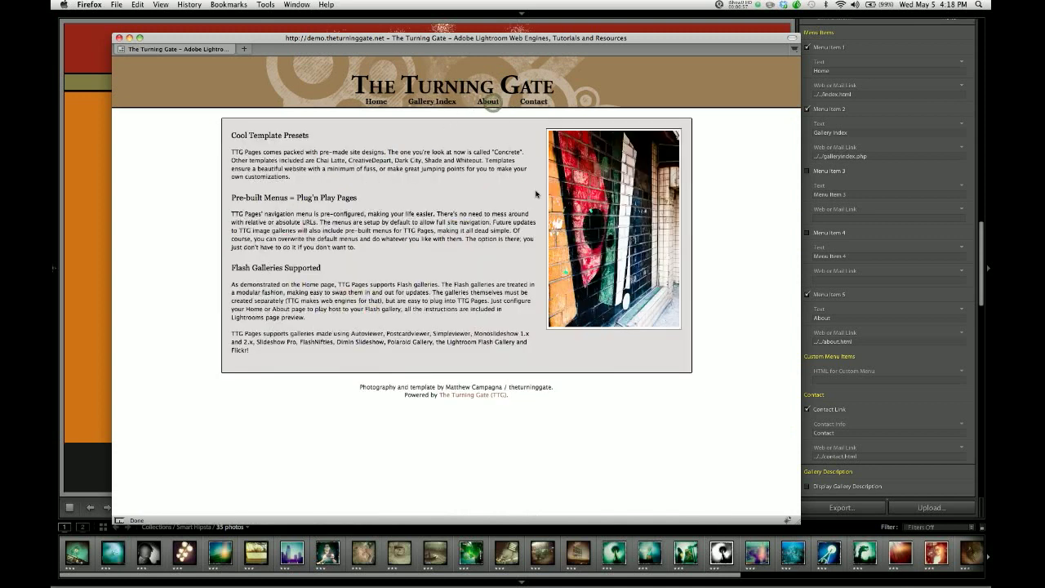
click(533, 102)
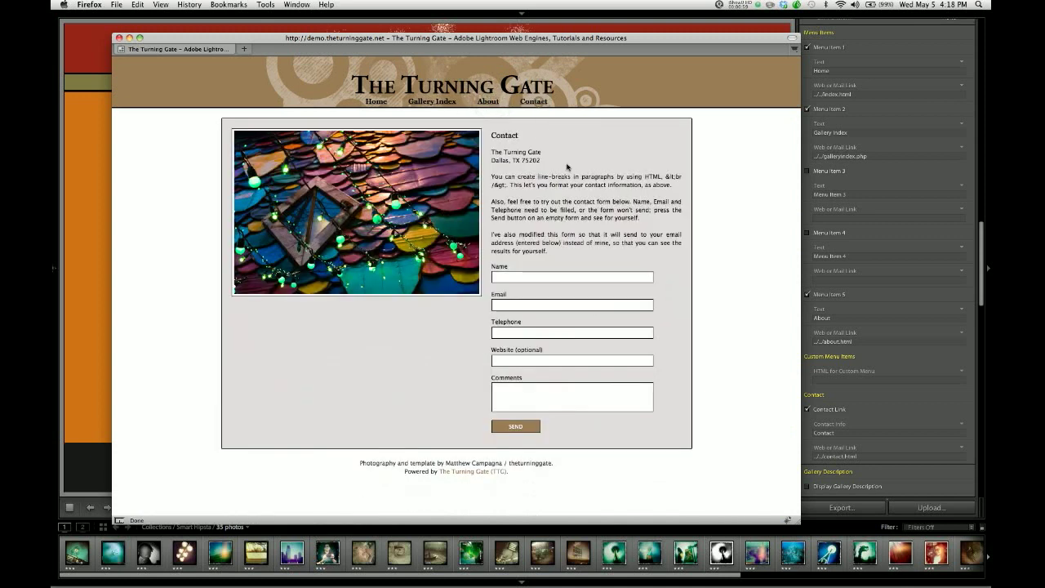
click(431, 102)
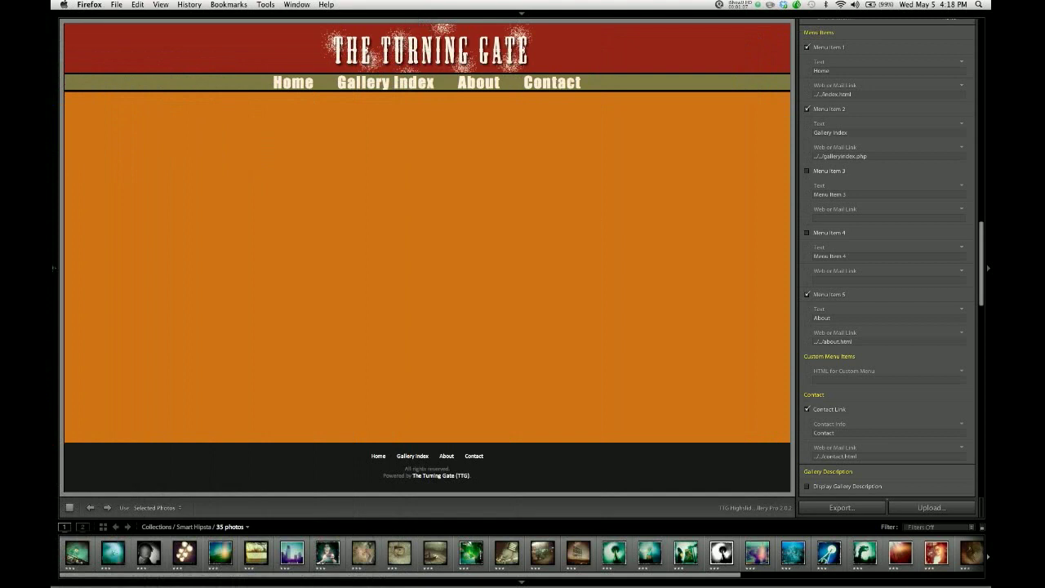
mouse_move(632, 208)
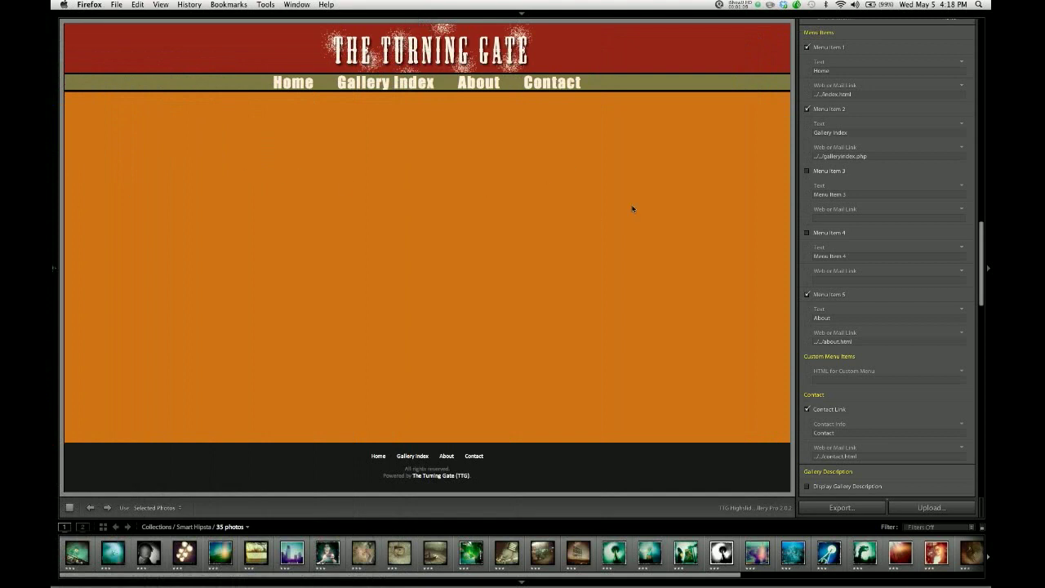
click(668, 186)
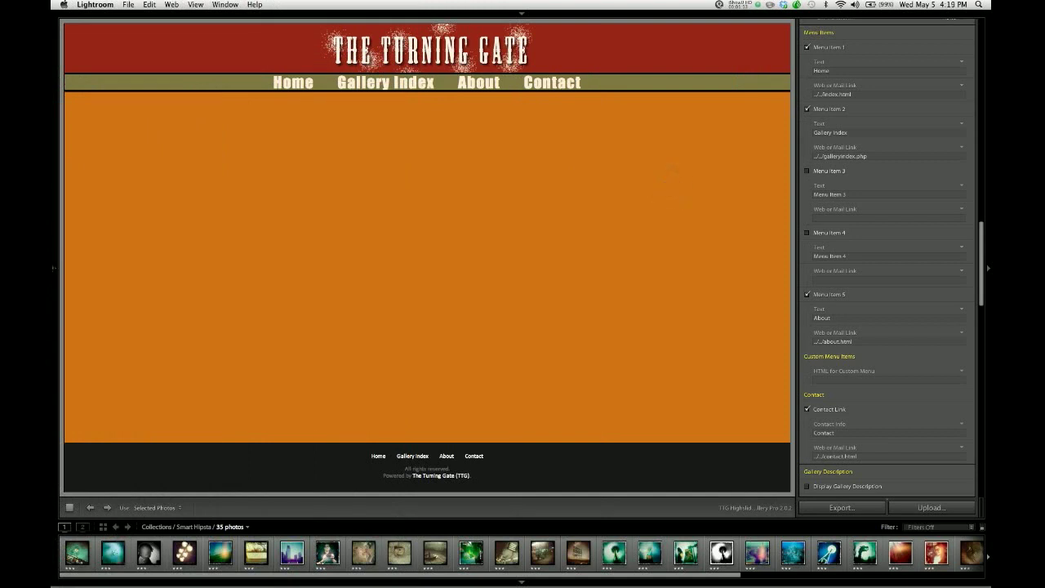
mouse_move(670, 187)
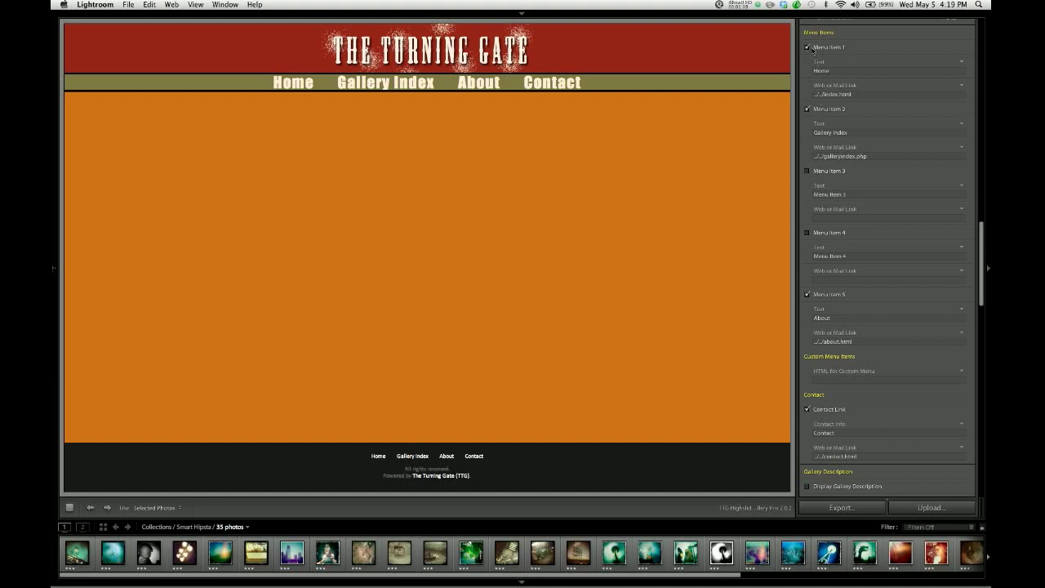
click(806, 47)
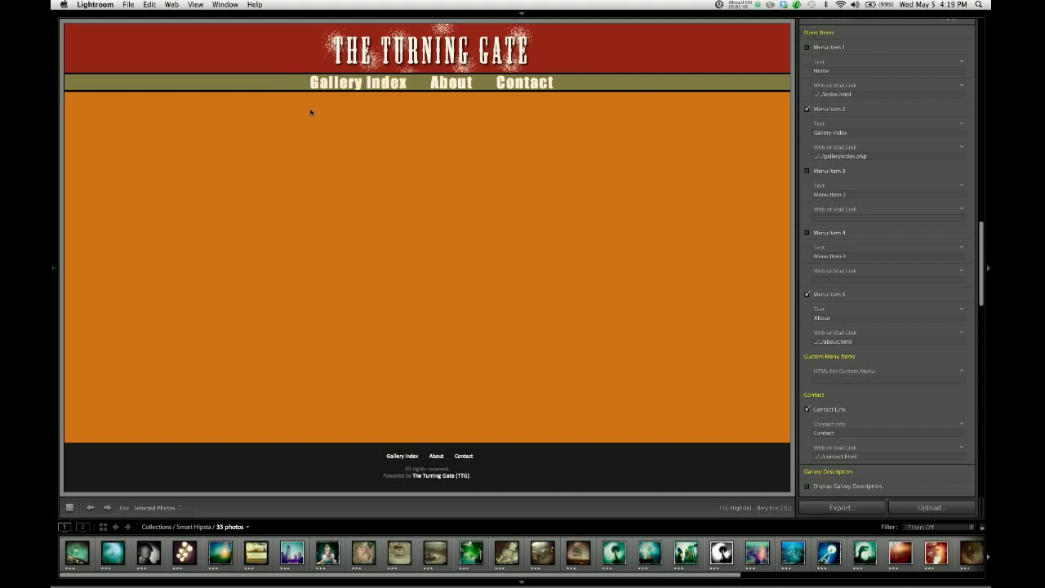
mouse_move(761, 81)
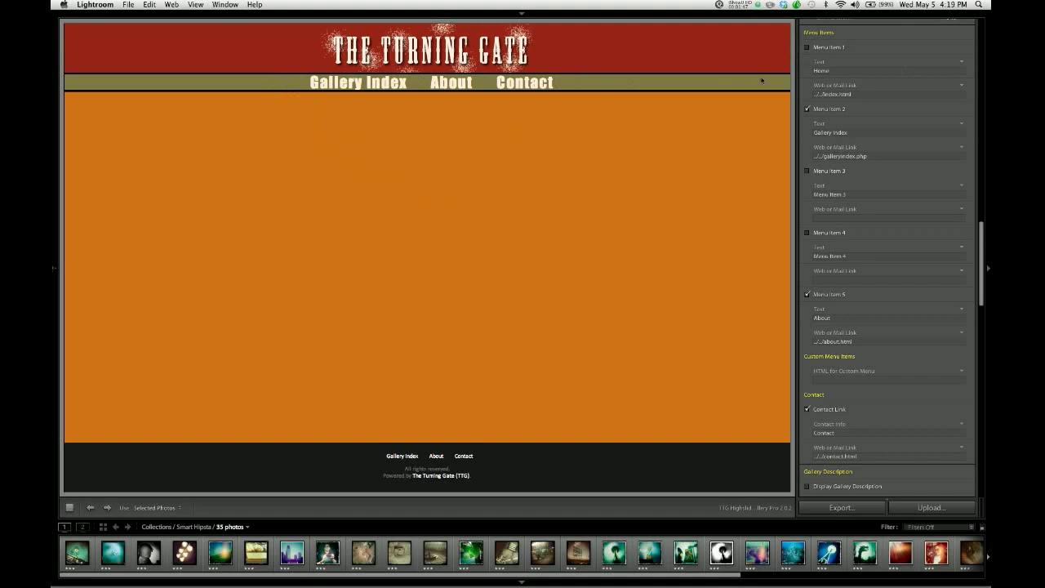
click(806, 48)
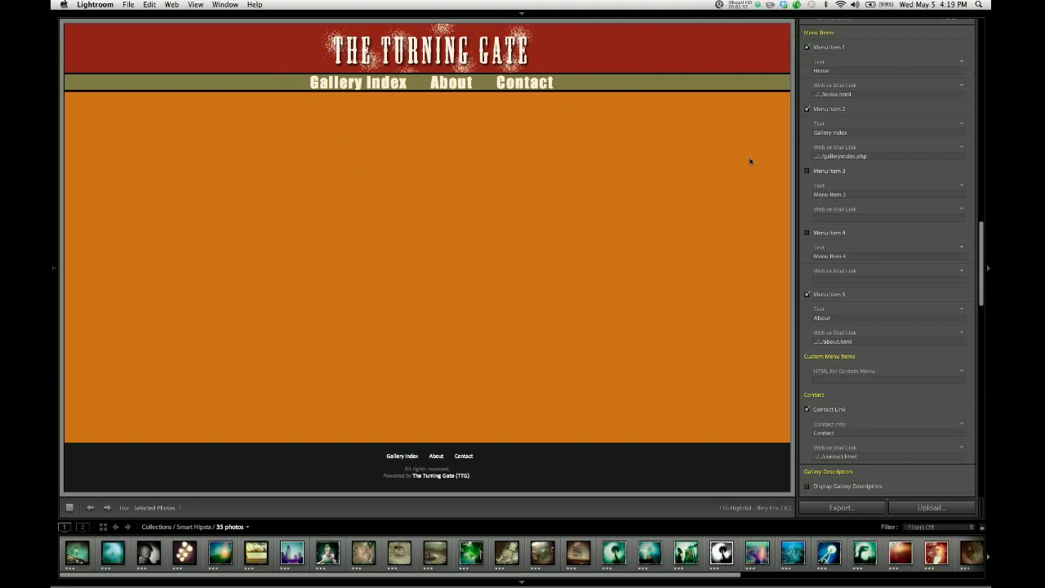
click(808, 47)
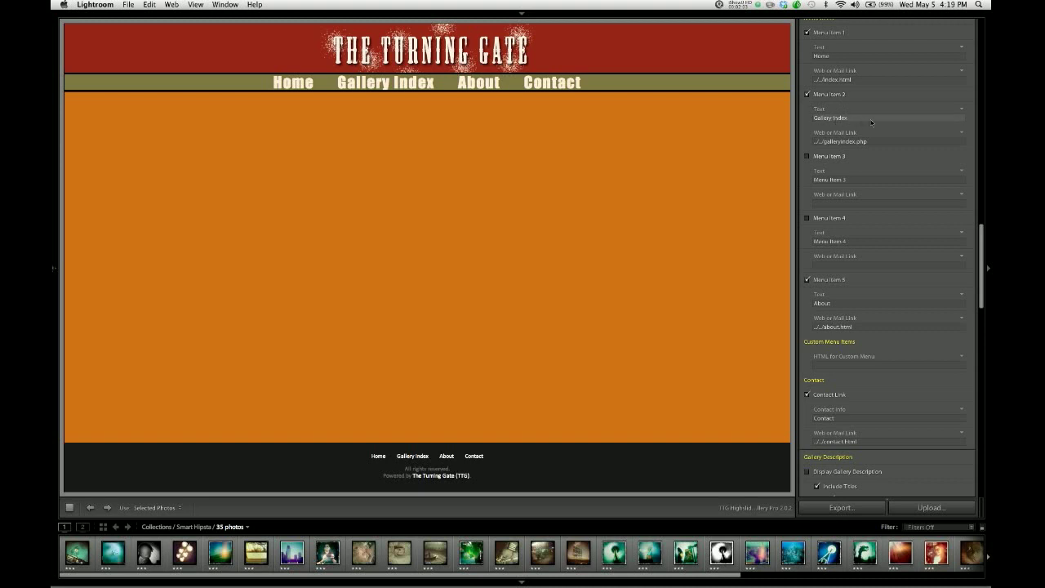
mouse_move(386, 98)
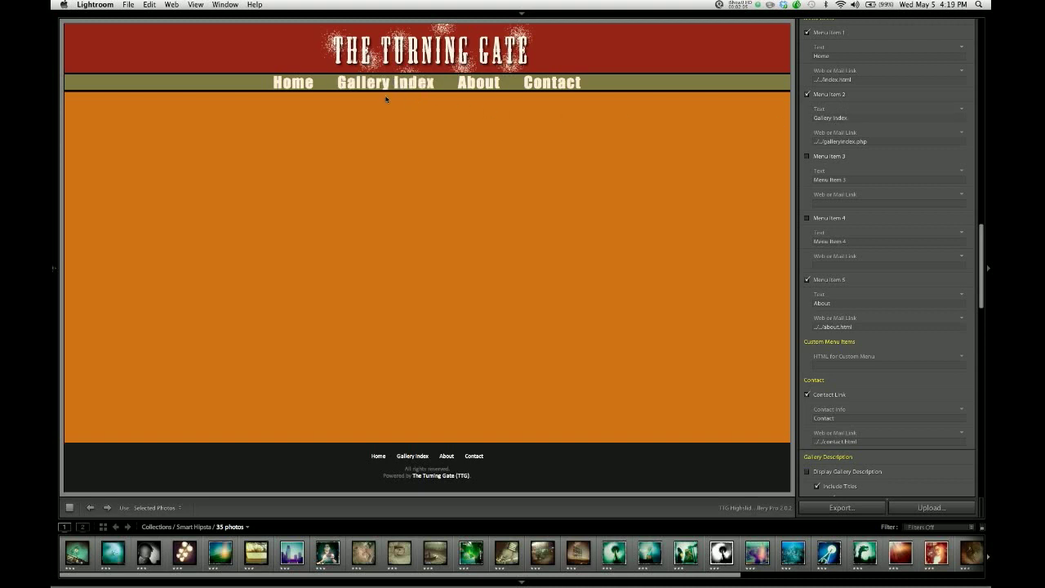
mouse_move(470, 120)
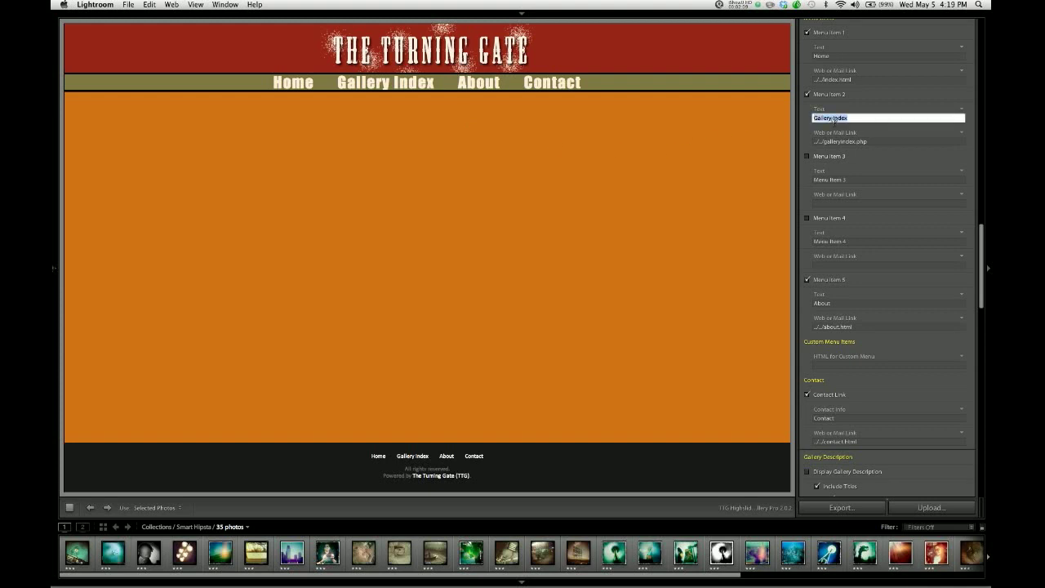
Type Portfolio as Menu Item 2's text, replacing Gallery Index
text(Pa)
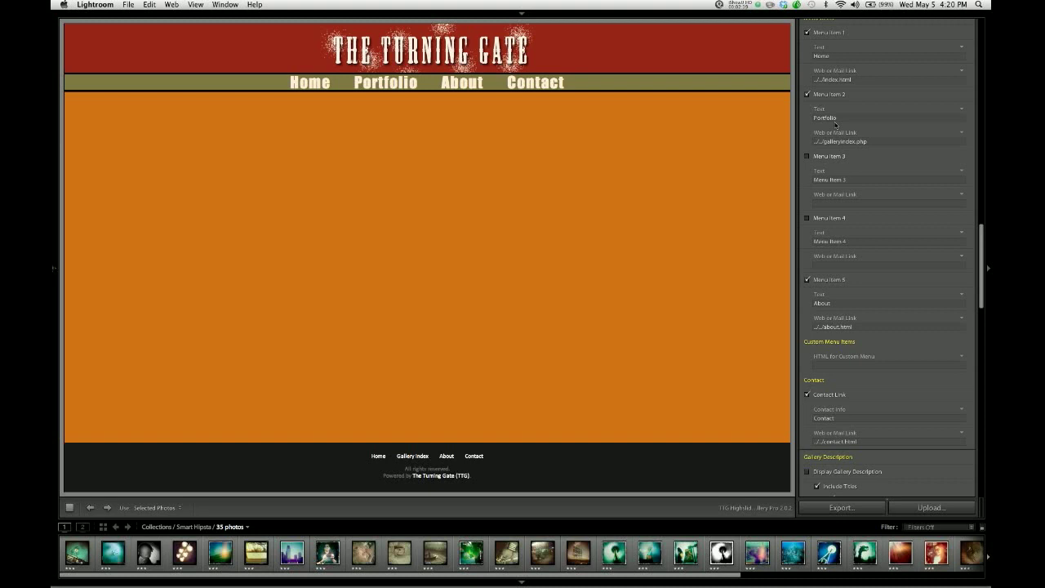
mouse_move(835, 128)
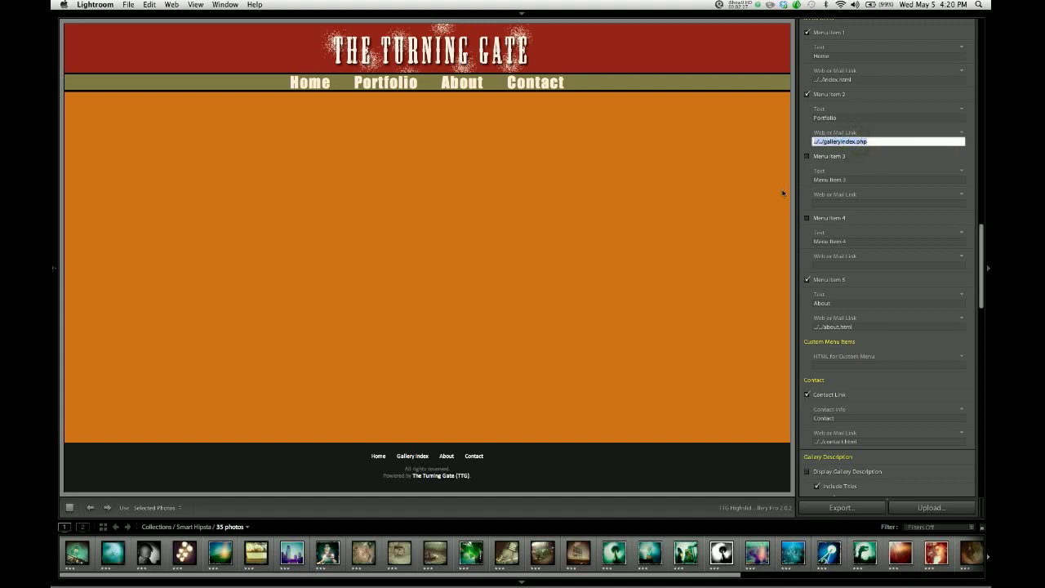
mouse_move(780, 186)
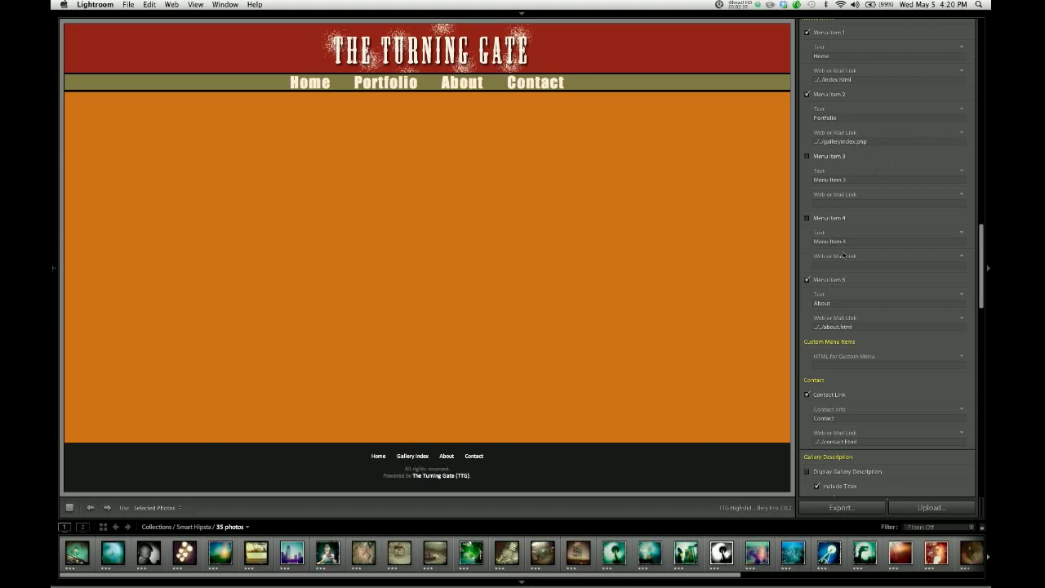
scroll(down, 3)
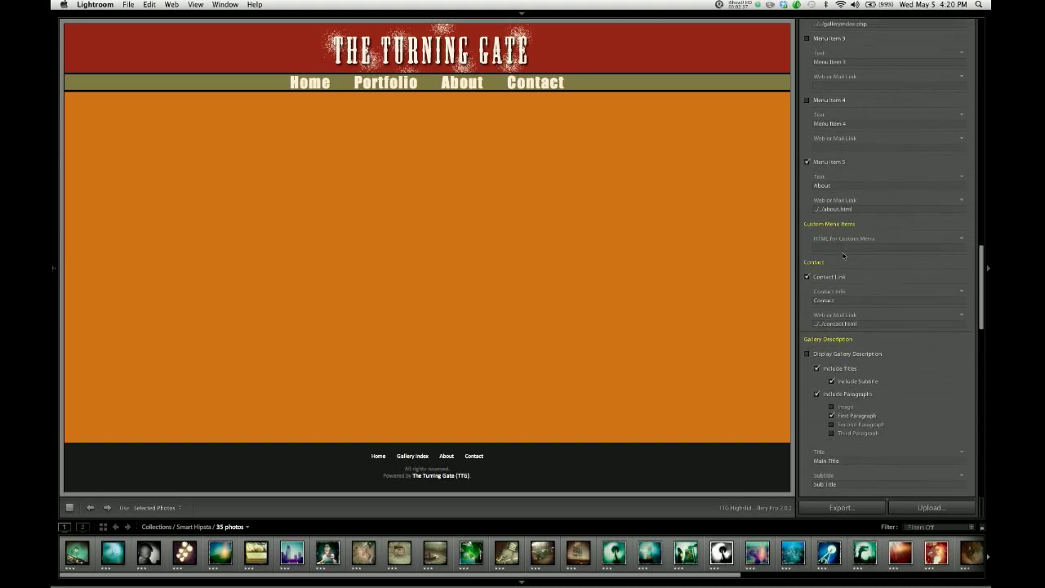
Scroll to Contact and select its Web or Mail Link field for editing
scroll(down, 3)
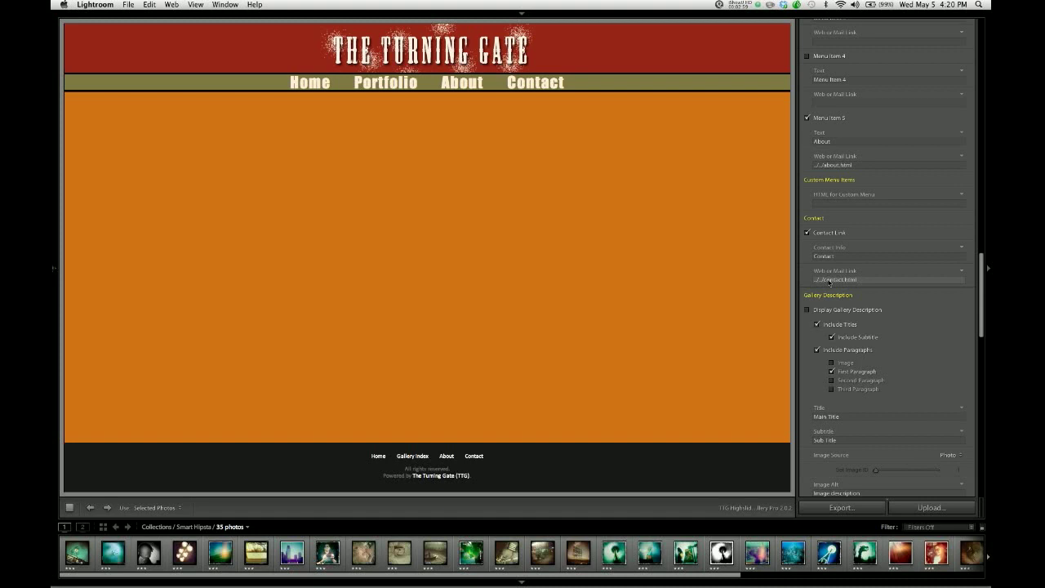
click(887, 279)
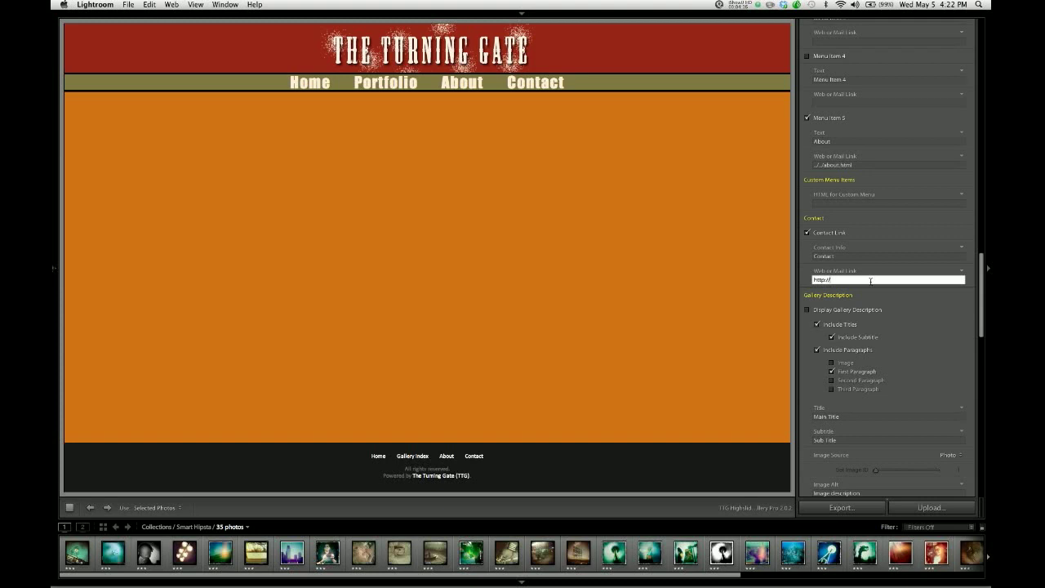
text(www.matthewcampagna.com/contact.html)
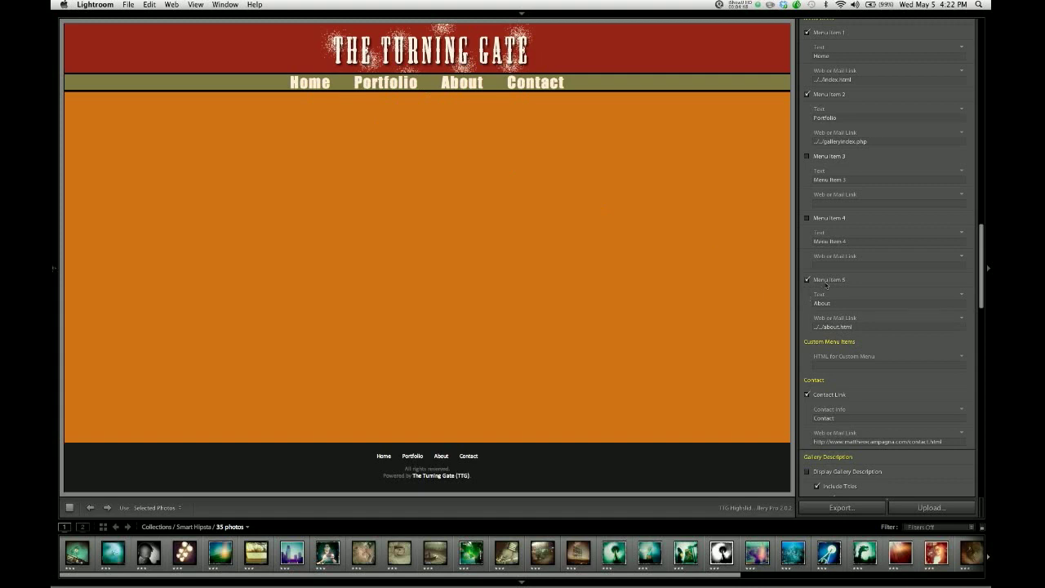
Enable Menu Item 4, name it Blog, and enter its http: blog address
click(808, 218)
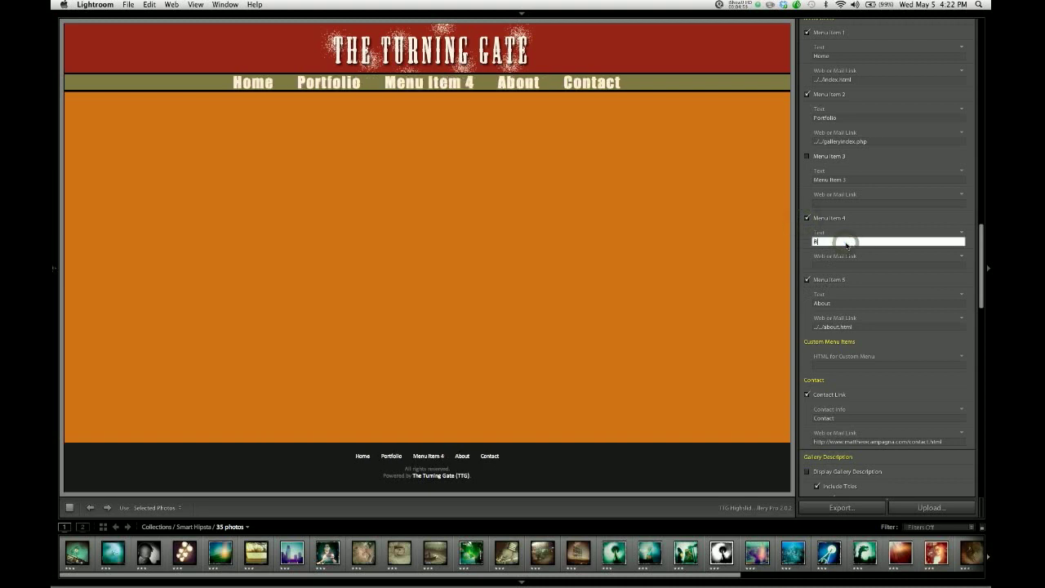
text(Bloo)
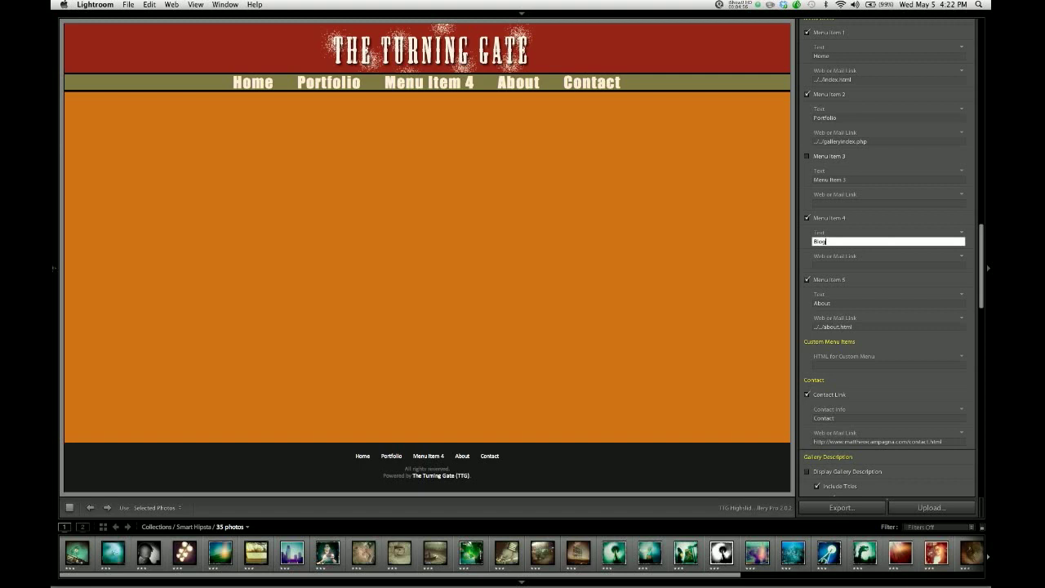
text(Blog)
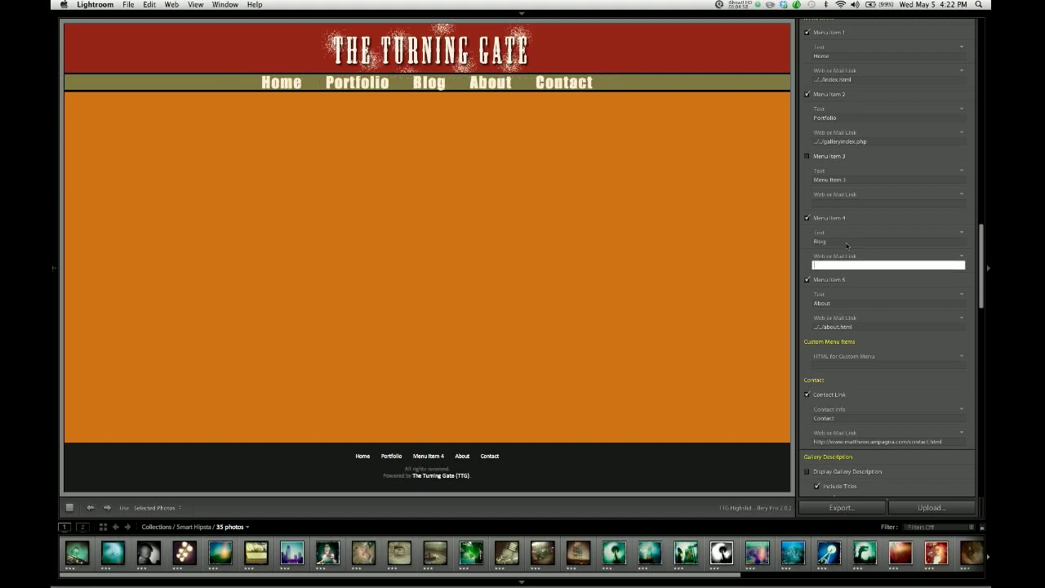
text(http://lr.theturninggate.net)
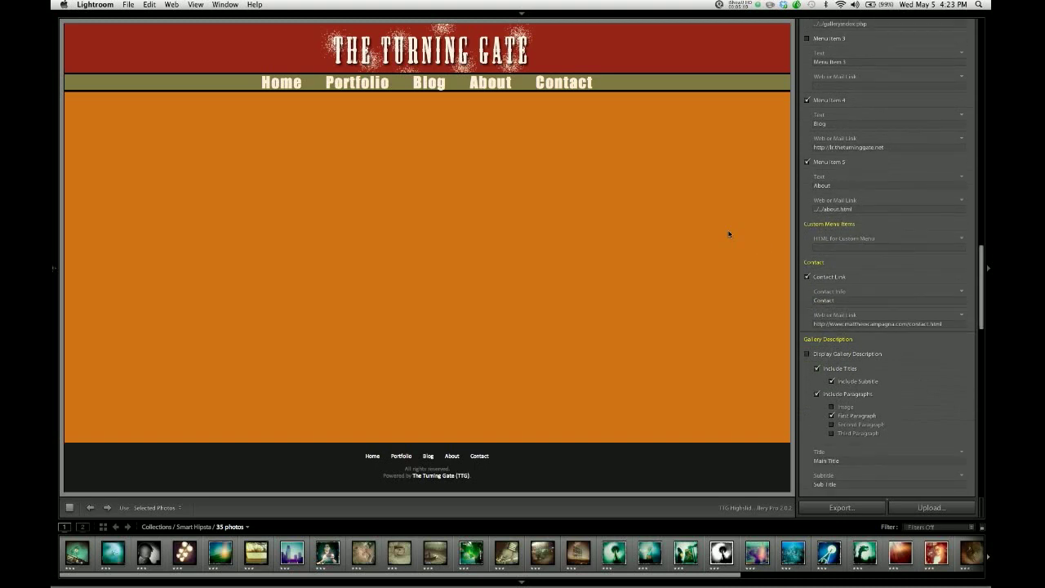
mouse_move(579, 126)
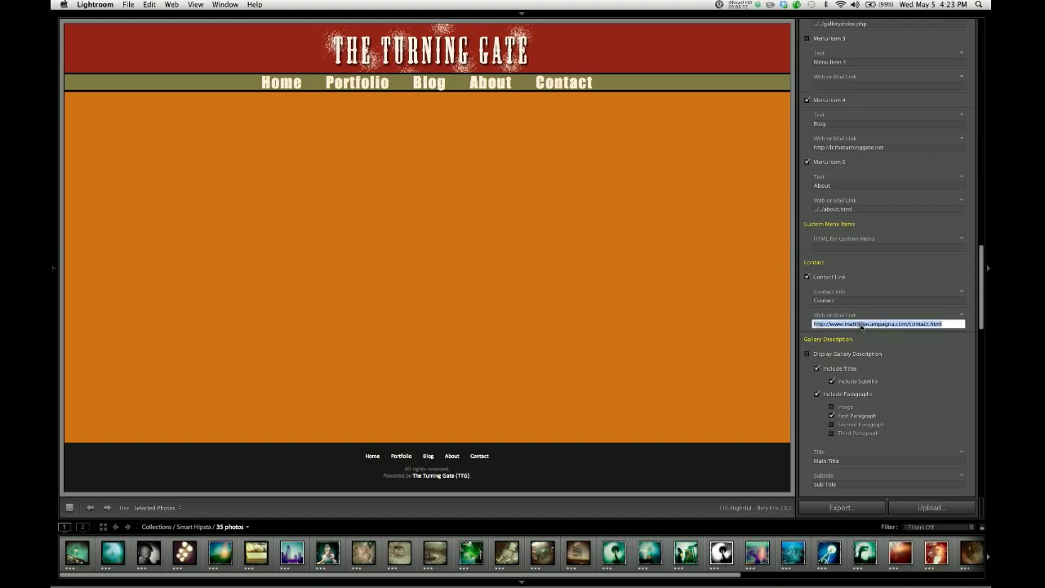
Type a mailto: link to you@you into the Contact link field
text(ml)
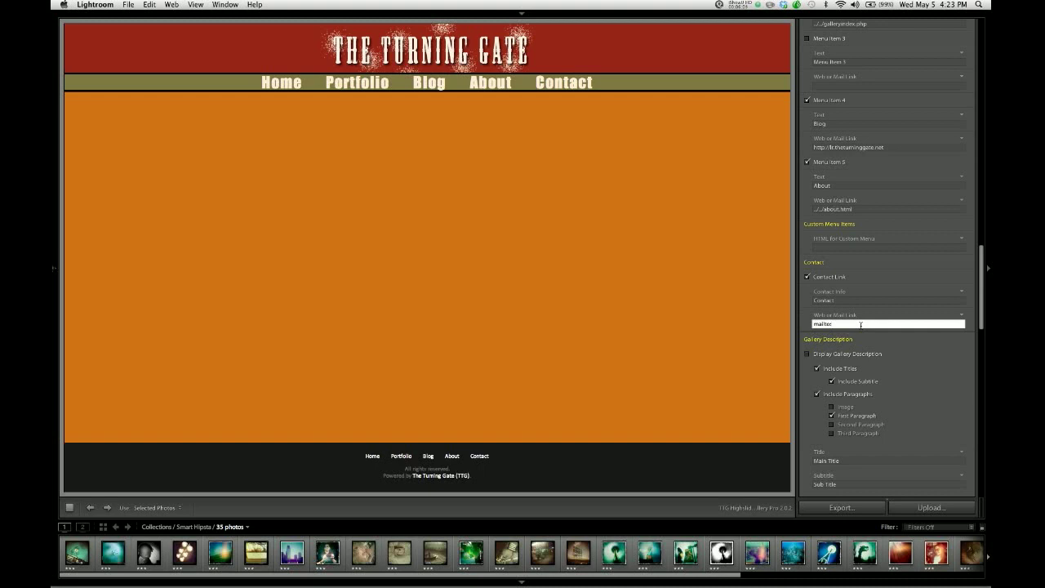
text(you@you)
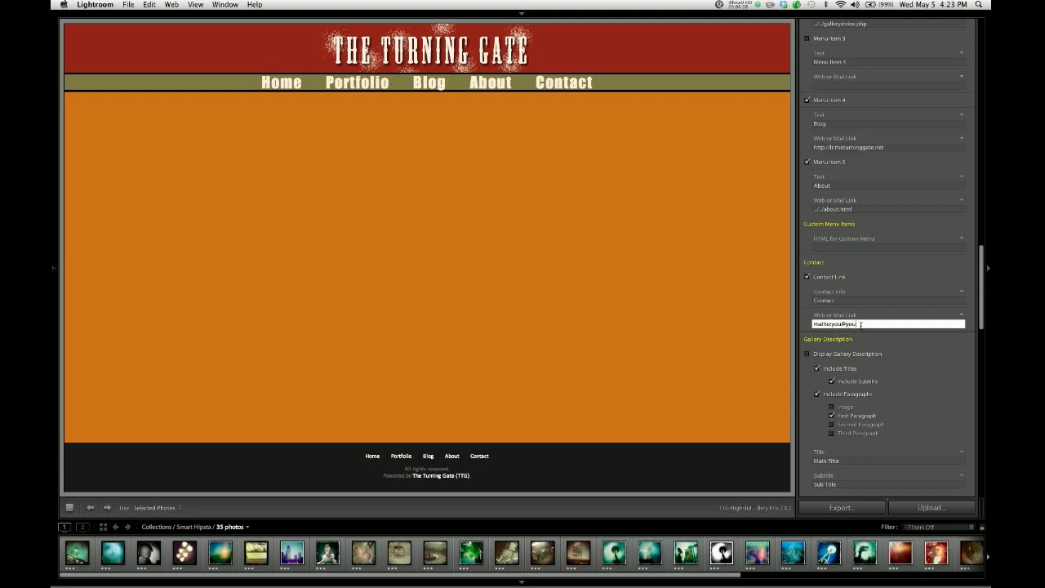